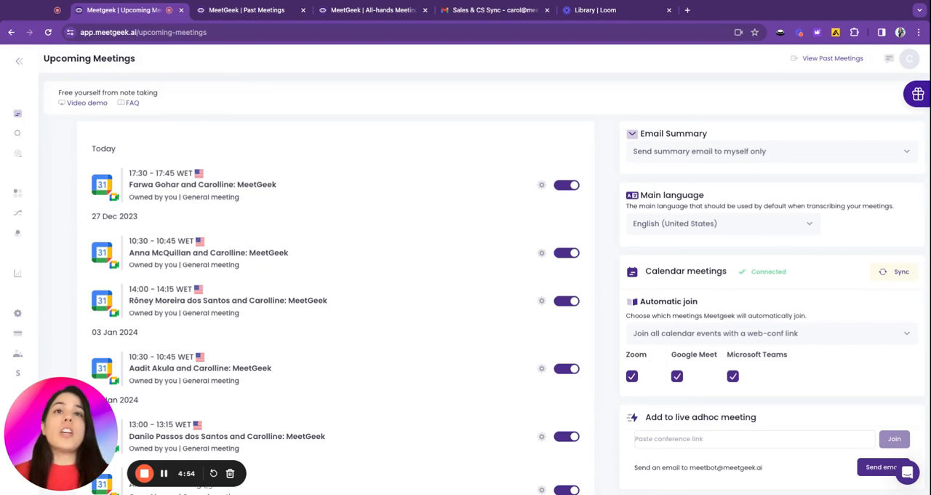
{"action": "mouse_move", "coordinate": [469, 120]}
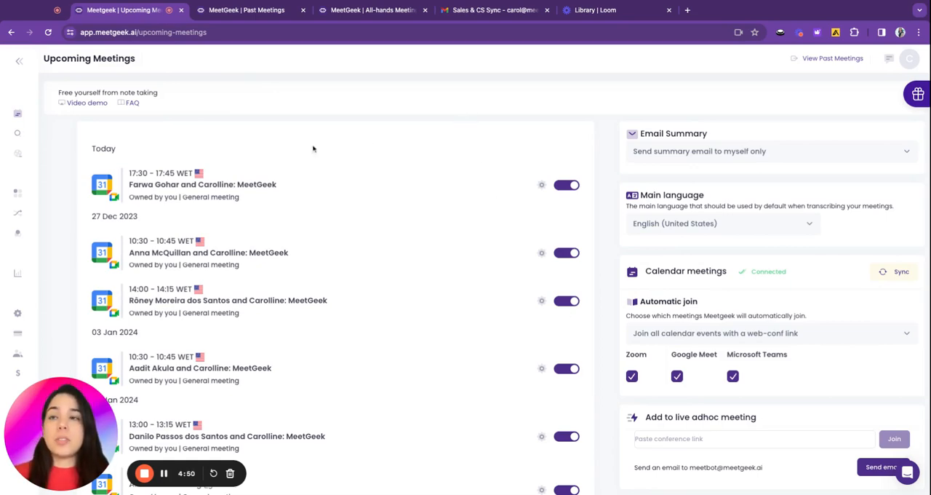
Go to the Integrations & Workflows page via the expanded sidebar navigation.
{"action": "left_click", "coordinate": [19, 61]}
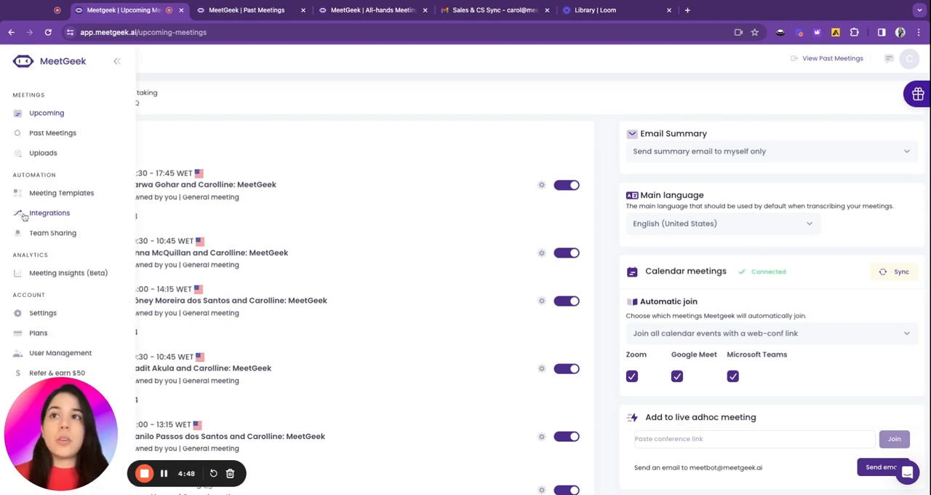
{"action": "left_click", "coordinate": [49, 213]}
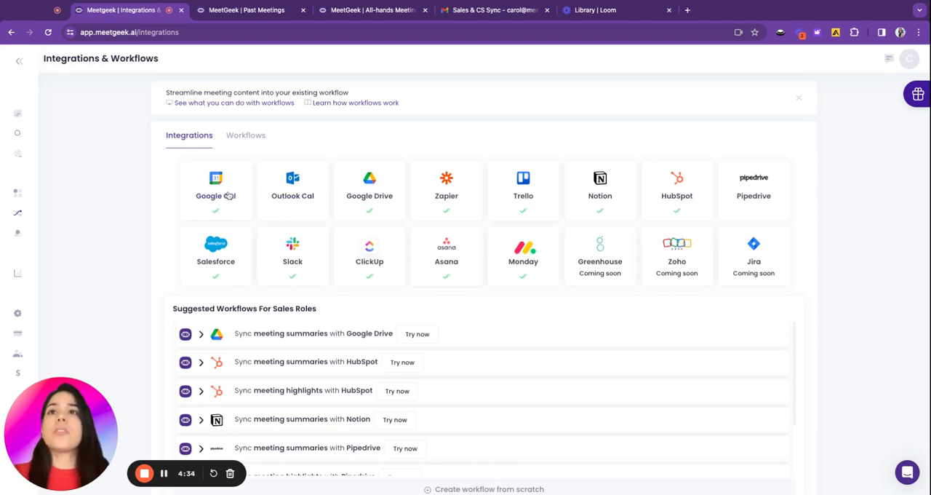
Go back to the Upcoming meetings list via the sidebar navigation.
{"action": "left_click", "coordinate": [216, 186]}
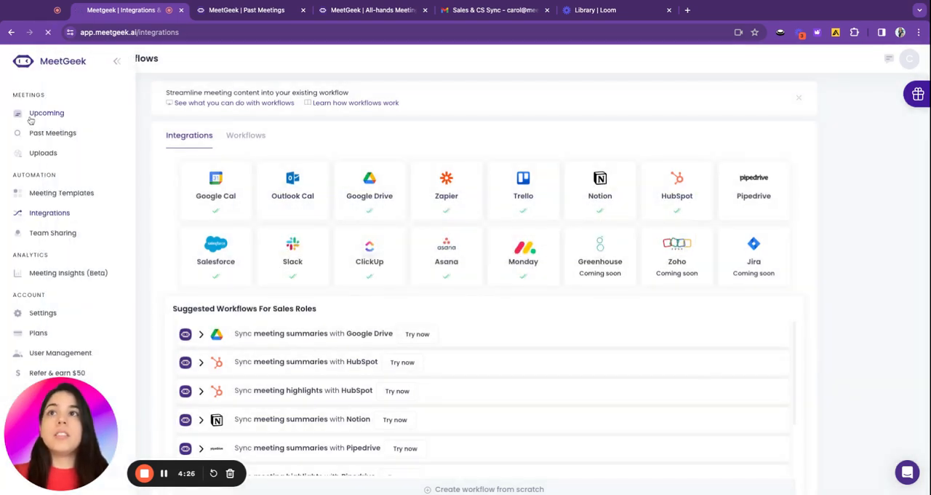
{"action": "left_click", "coordinate": [46, 113]}
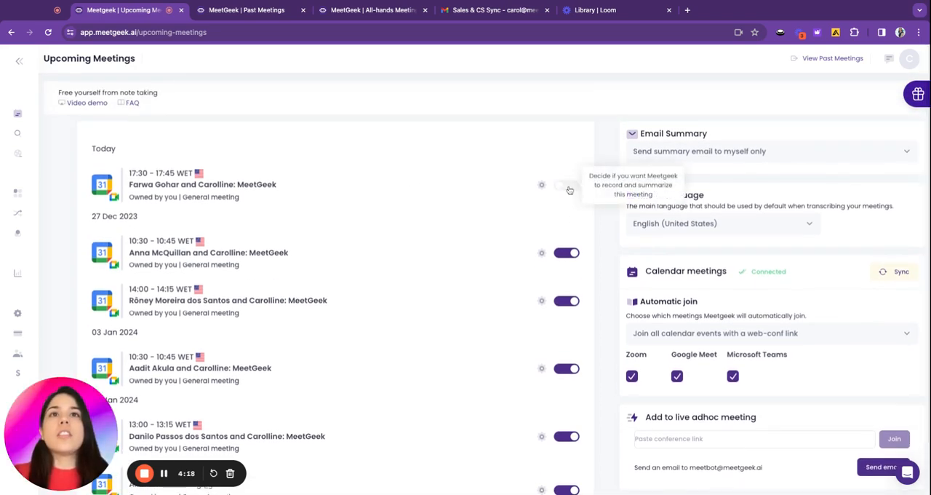
{"action": "left_click", "coordinate": [567, 184]}
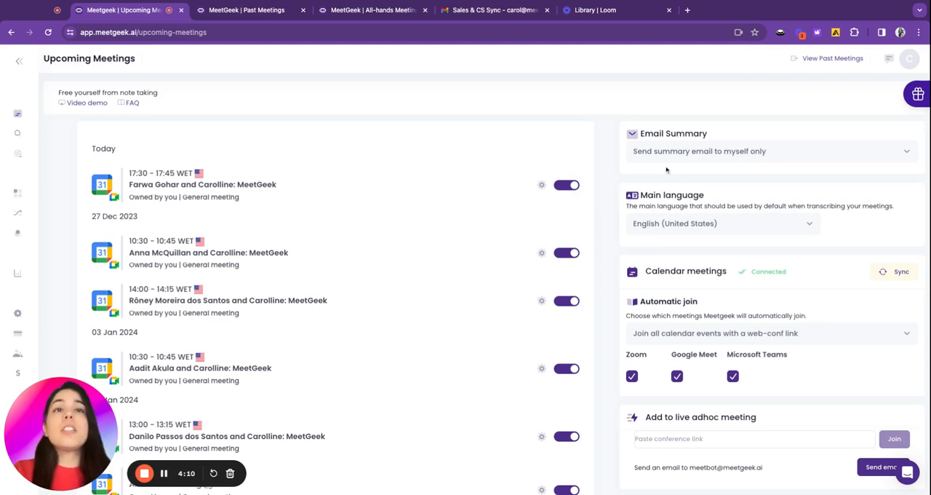
{"action": "left_click", "coordinate": [771, 150]}
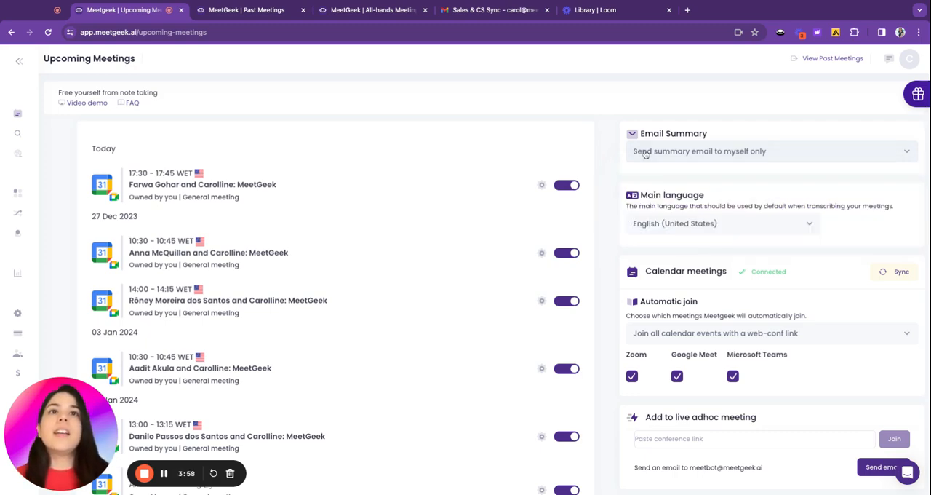
{"action": "left_click", "coordinate": [721, 224]}
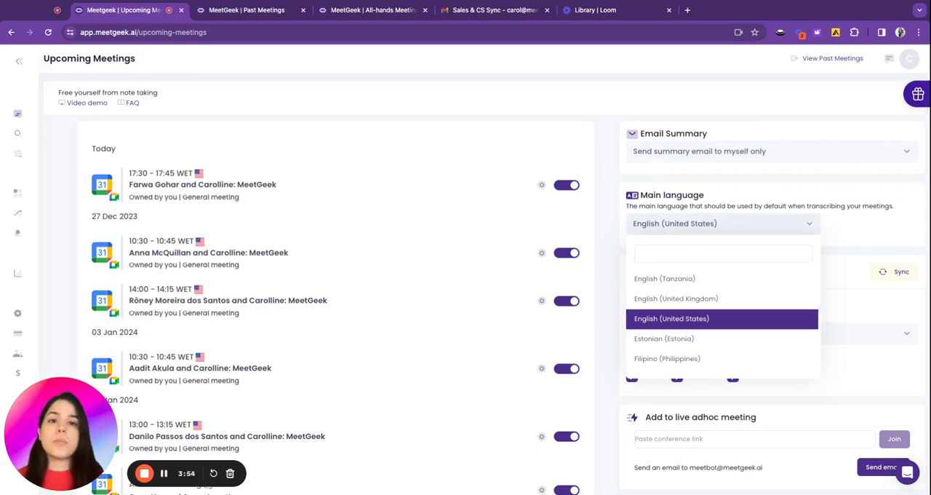
{"action": "mouse_move", "coordinate": [675, 298]}
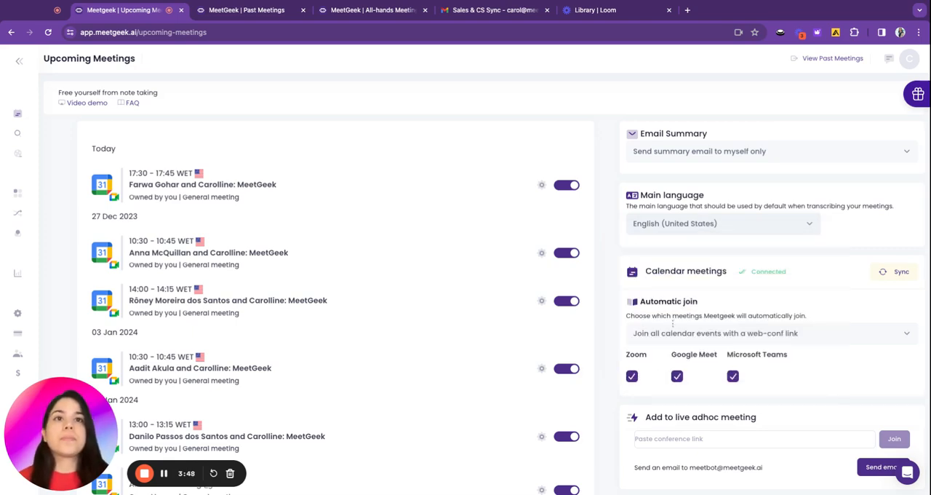
{"action": "left_click", "coordinate": [771, 333]}
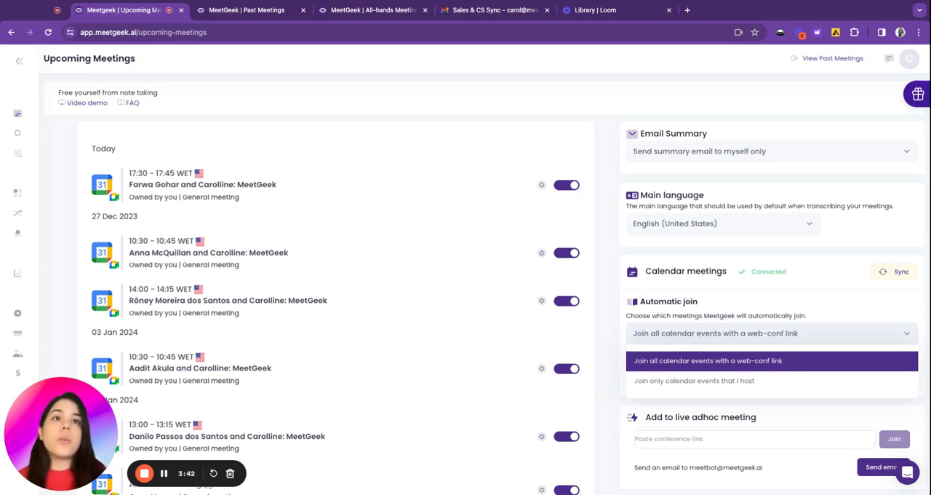
{"action": "mouse_move", "coordinate": [806, 358]}
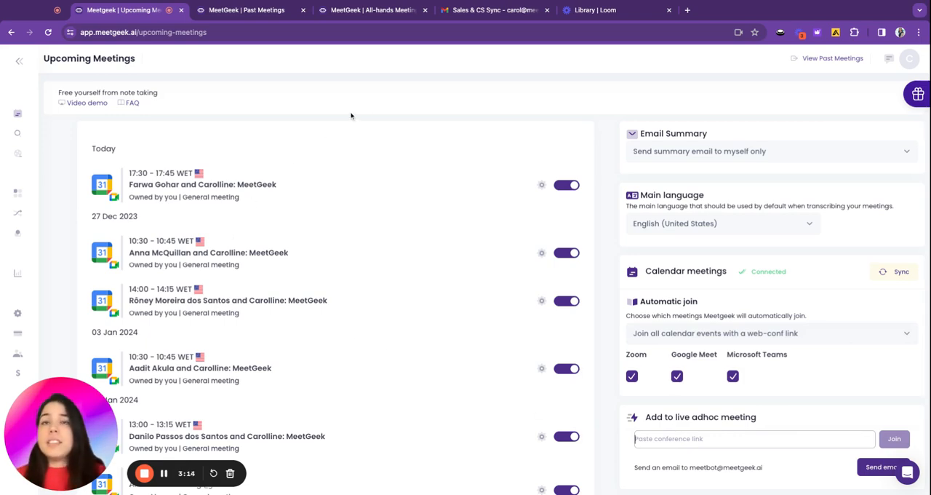
{"action": "left_click", "coordinate": [494, 10]}
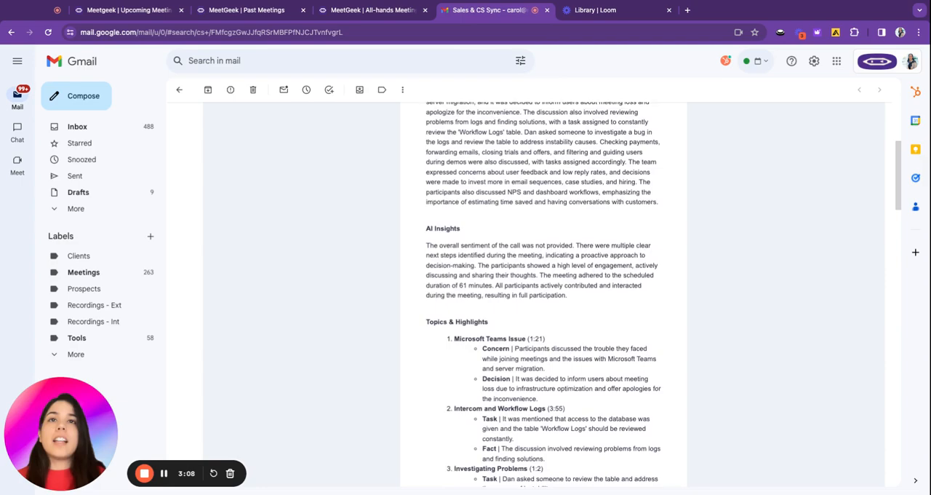
Read through the emailed Sales & CS Sync meeting notes in Gmail.
{"action": "scroll", "scroll_direction": "up", "scroll_amount": 3}
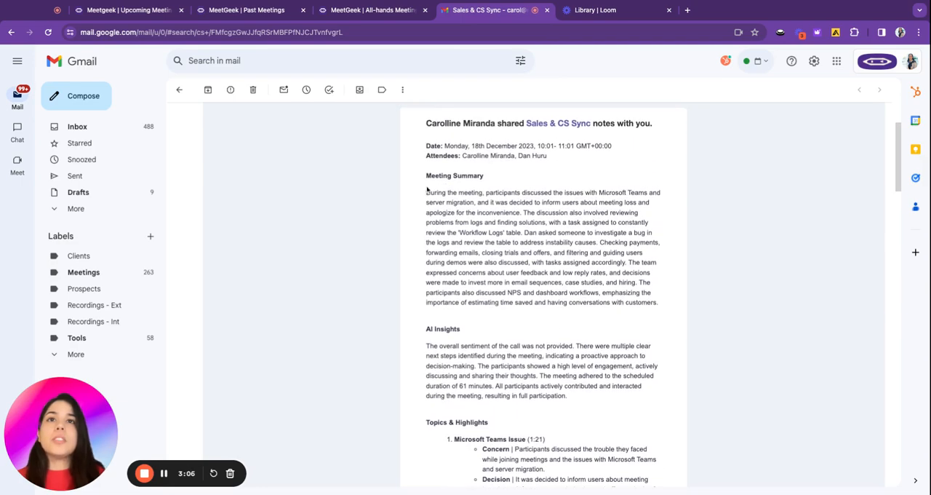
{"action": "scroll", "scroll_direction": "down", "scroll_amount": 3}
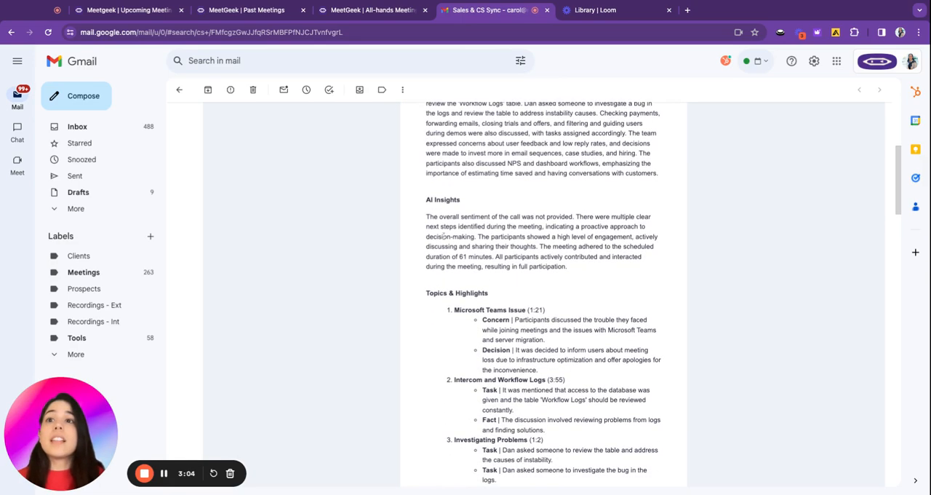
{"action": "scroll", "scroll_direction": "down", "scroll_amount": 3}
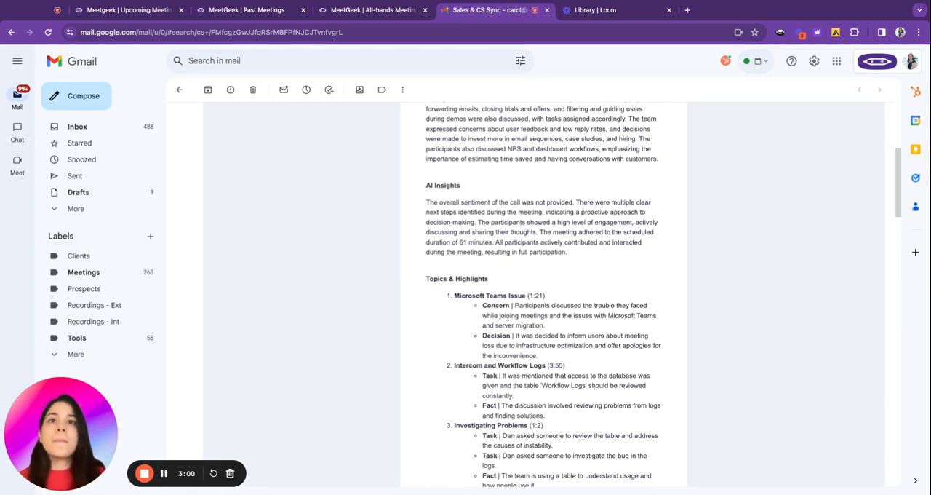
{"action": "scroll", "scroll_direction": "down", "scroll_amount": 3}
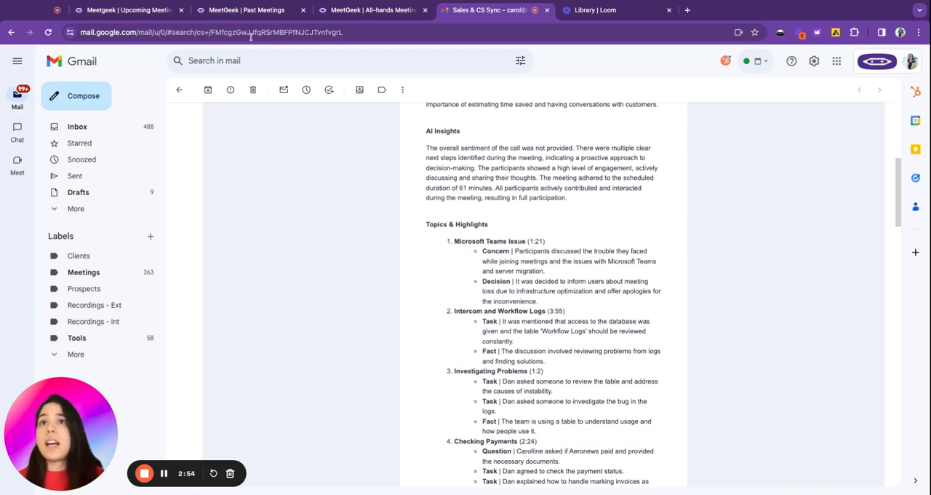
Switch to the MeetGeek Past Meetings page and hide the navigation over the list.
{"action": "left_click", "coordinate": [247, 10]}
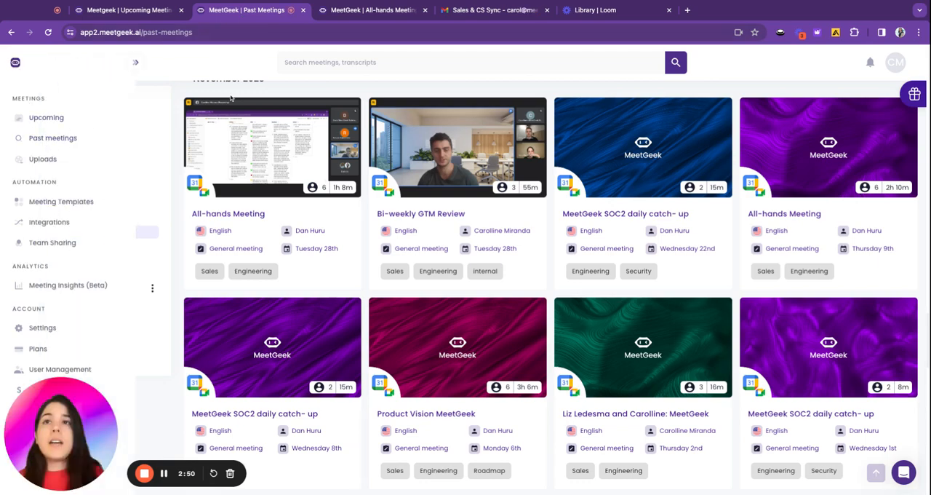
{"action": "left_click", "coordinate": [135, 61]}
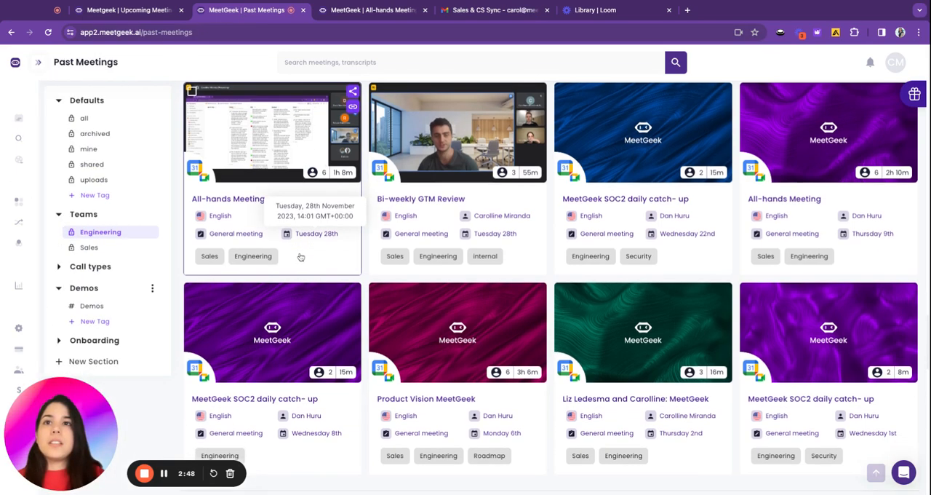
{"action": "mouse_move", "coordinate": [155, 285]}
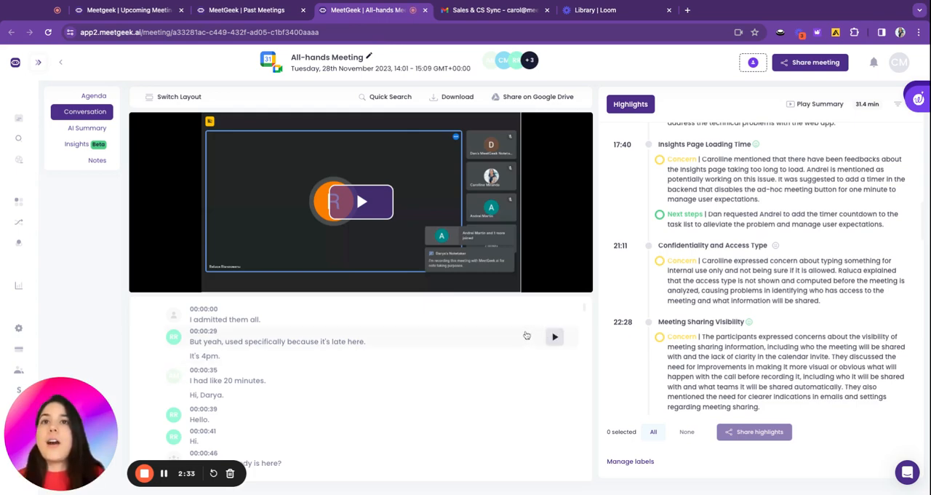
{"action": "mouse_move", "coordinate": [483, 238]}
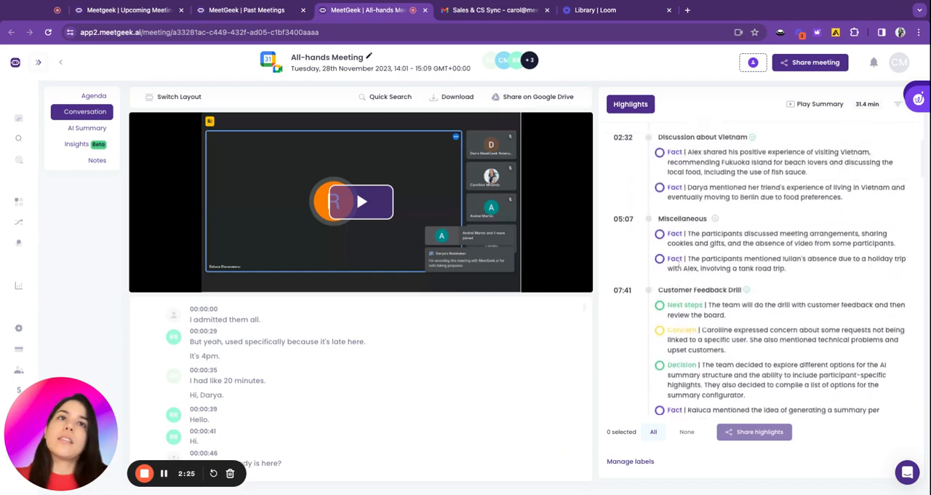
Select all 50 highlights of the All-hands Meeting and view where they can be shared.
{"action": "scroll", "scroll_direction": "down", "scroll_amount": 3}
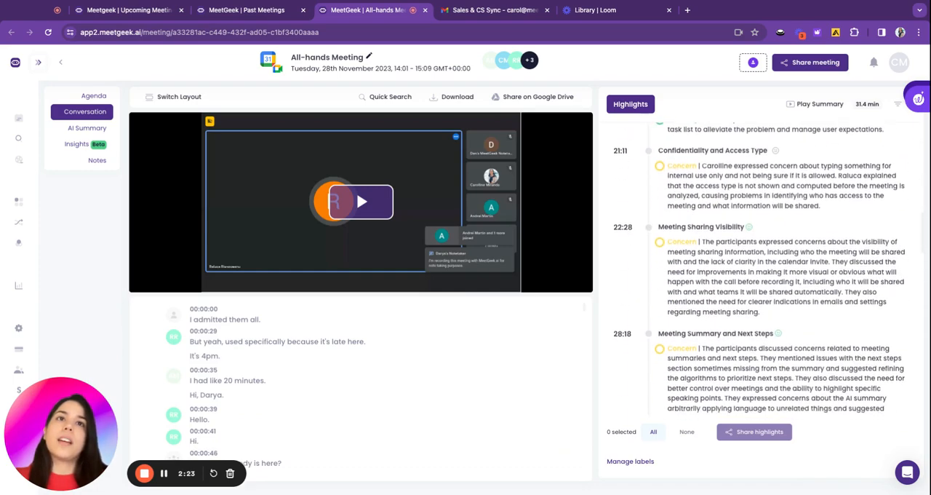
{"action": "scroll", "scroll_direction": "down", "scroll_amount": 3}
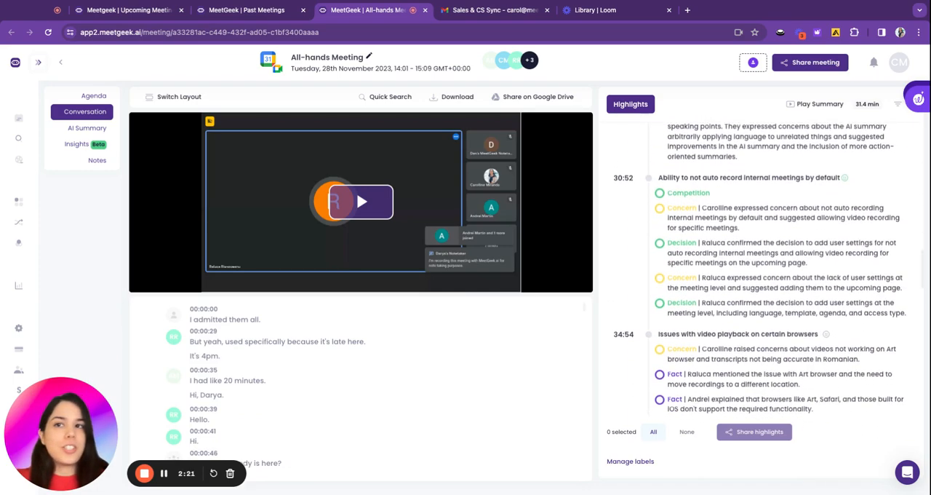
{"action": "scroll", "scroll_direction": "down", "scroll_amount": 3}
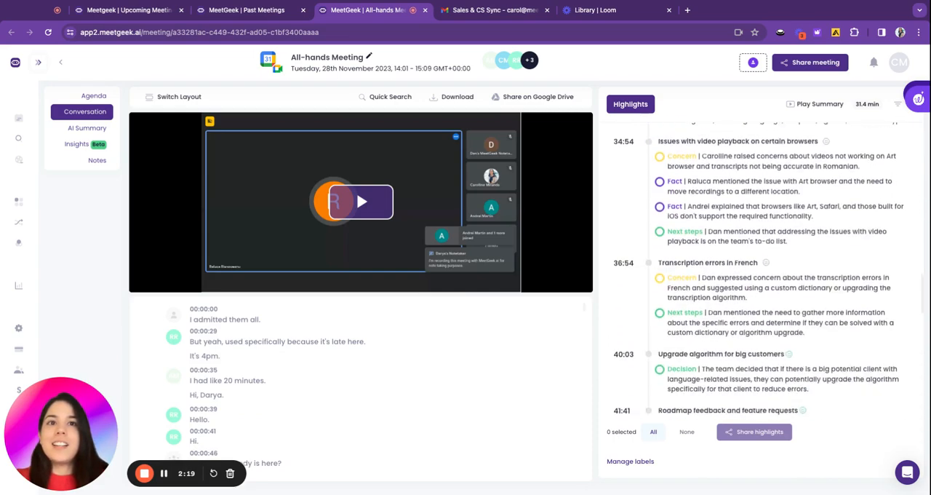
{"action": "scroll", "scroll_direction": "down", "scroll_amount": 3}
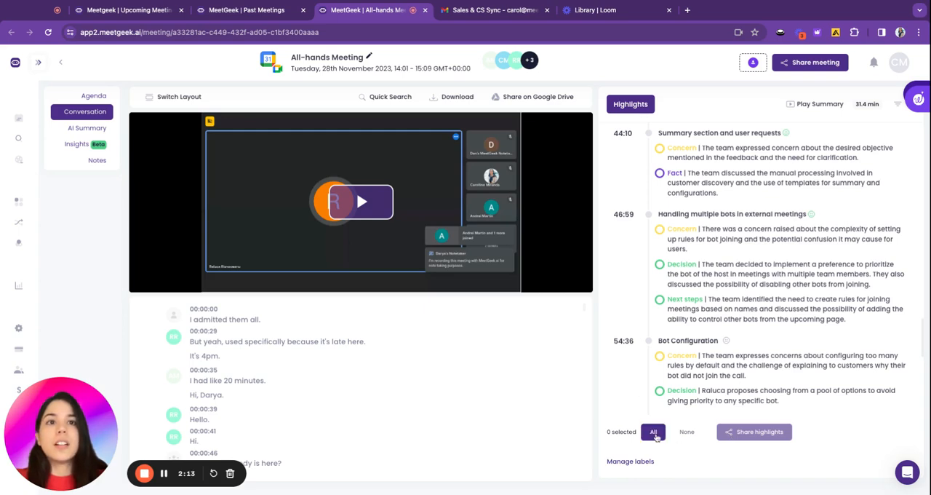
{"action": "left_click", "coordinate": [652, 430]}
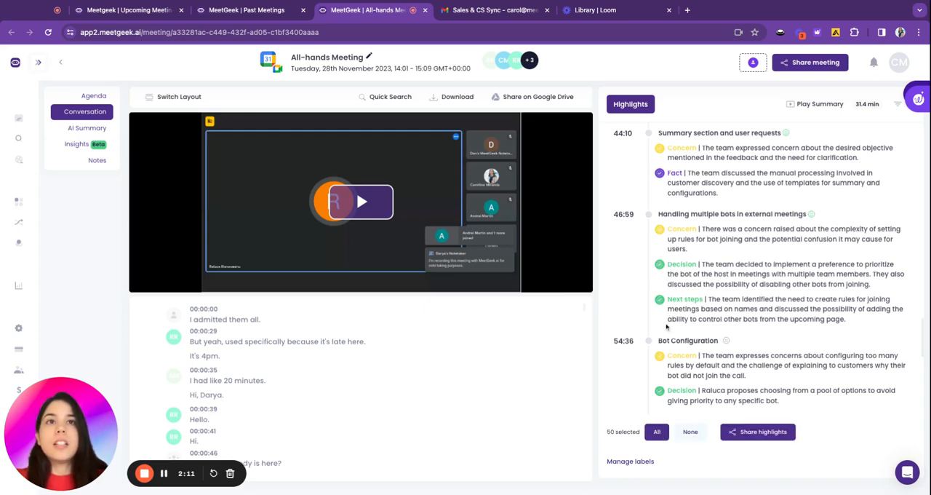
{"action": "left_click", "coordinate": [758, 430]}
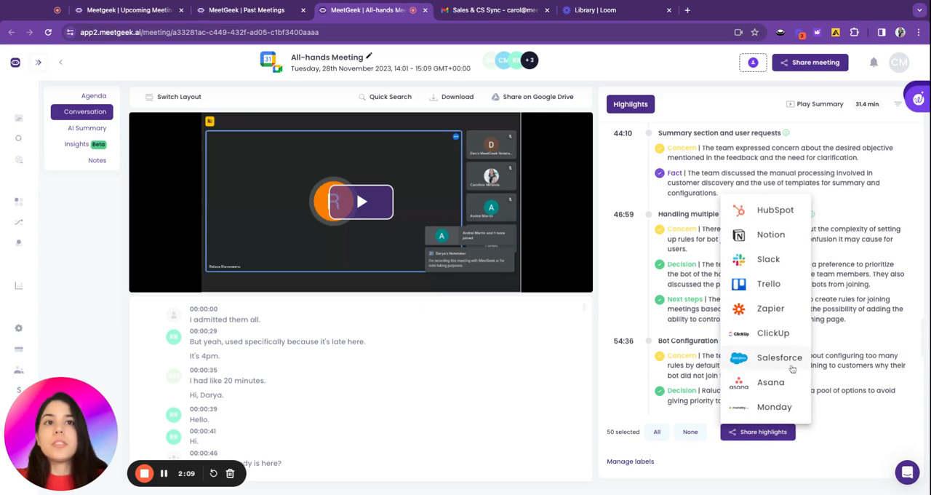
{"action": "mouse_move", "coordinate": [786, 393]}
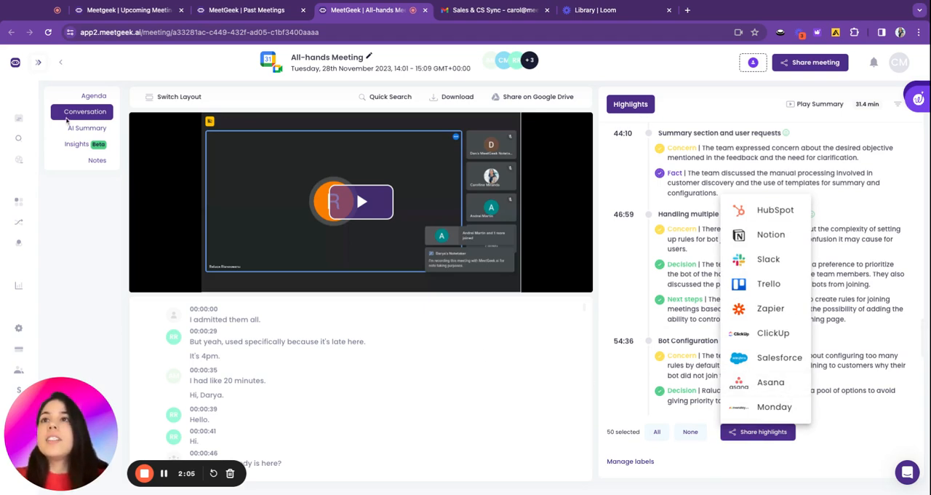
Bring up the All-hands Meeting's AI Summary email draft.
{"action": "left_click", "coordinate": [88, 128]}
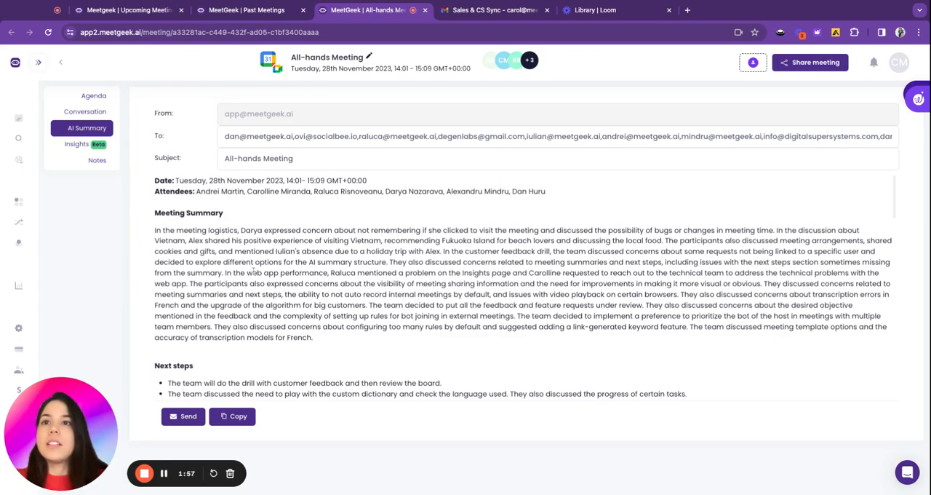
Read through the AI Summary email, then view the meeting's Insights page.
{"action": "scroll", "scroll_direction": "down", "scroll_amount": 3}
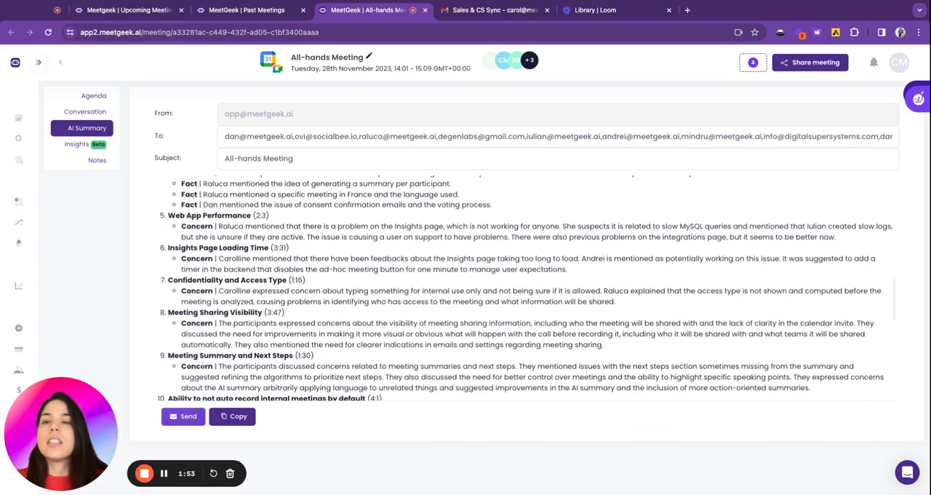
{"action": "scroll", "scroll_direction": "down", "scroll_amount": 3}
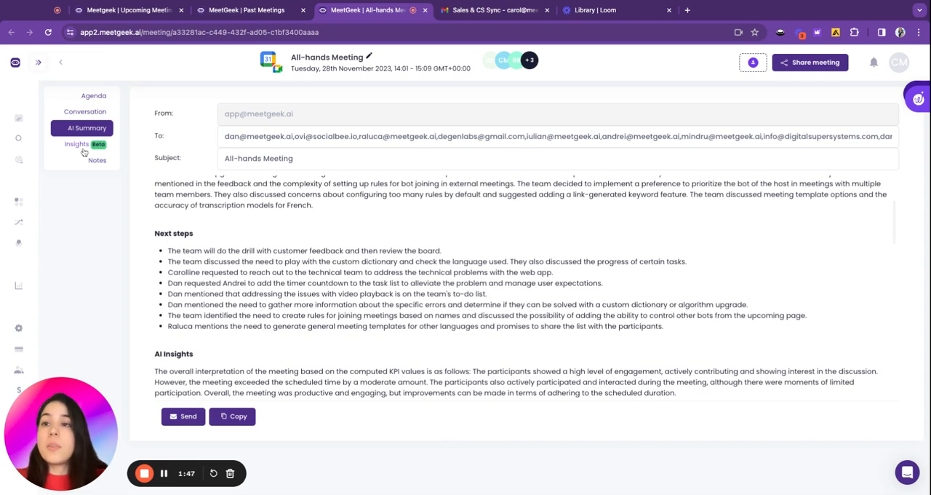
{"action": "left_click", "coordinate": [75, 144]}
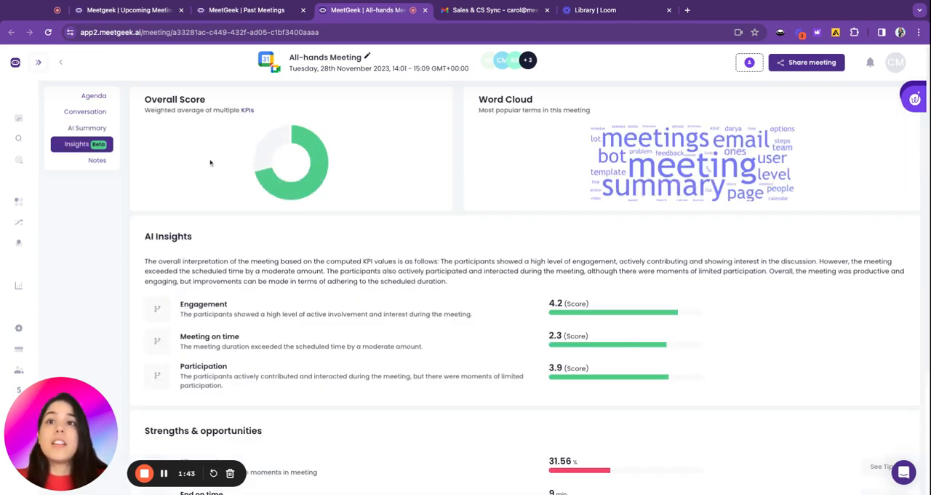
Review the insight scores and bring up the Share meeting dialog.
{"action": "scroll", "scroll_direction": "down", "scroll_amount": 3}
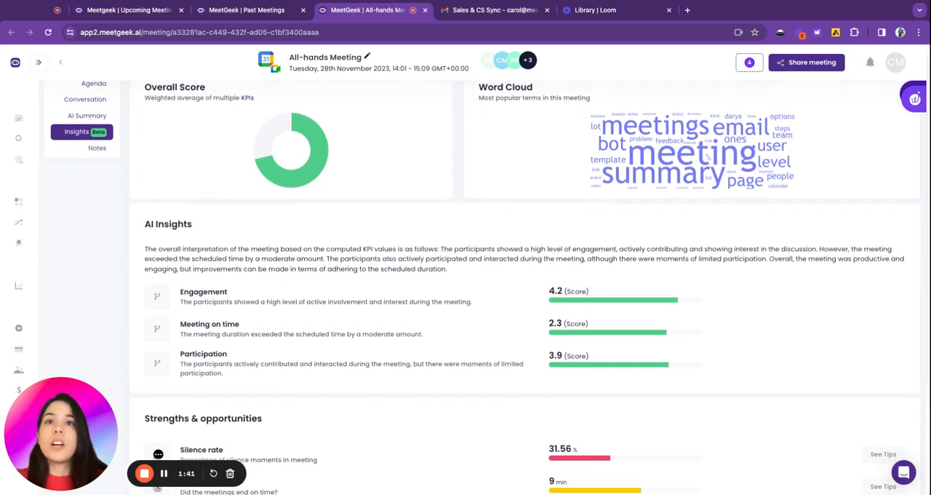
{"action": "scroll", "scroll_direction": "down", "scroll_amount": 3}
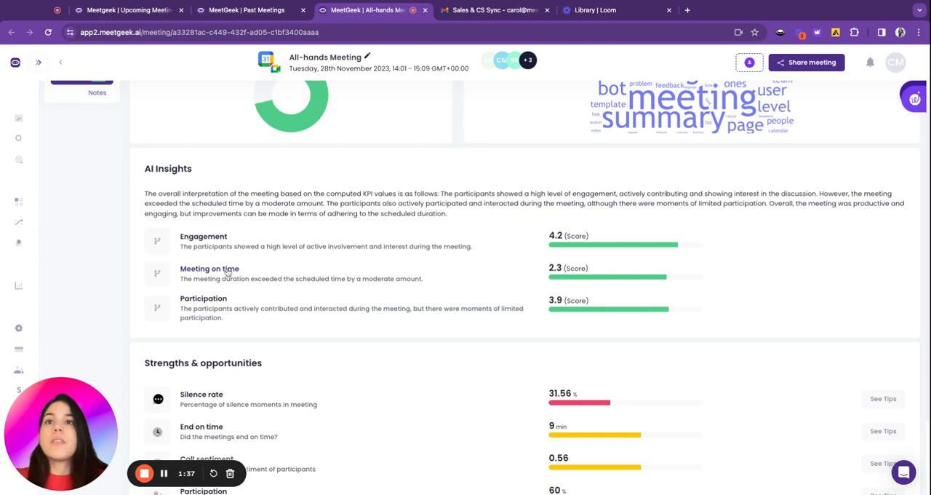
{"action": "scroll", "scroll_direction": "down", "scroll_amount": 3}
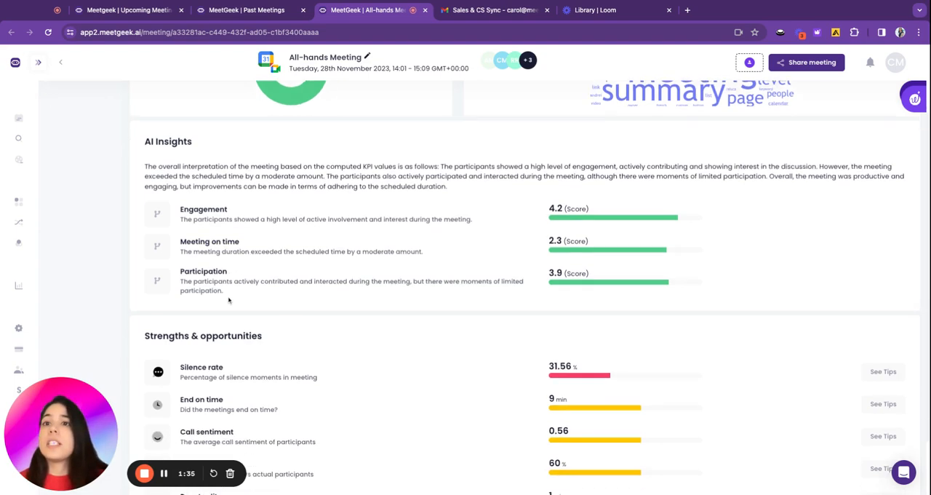
{"action": "scroll", "scroll_direction": "down", "scroll_amount": 3}
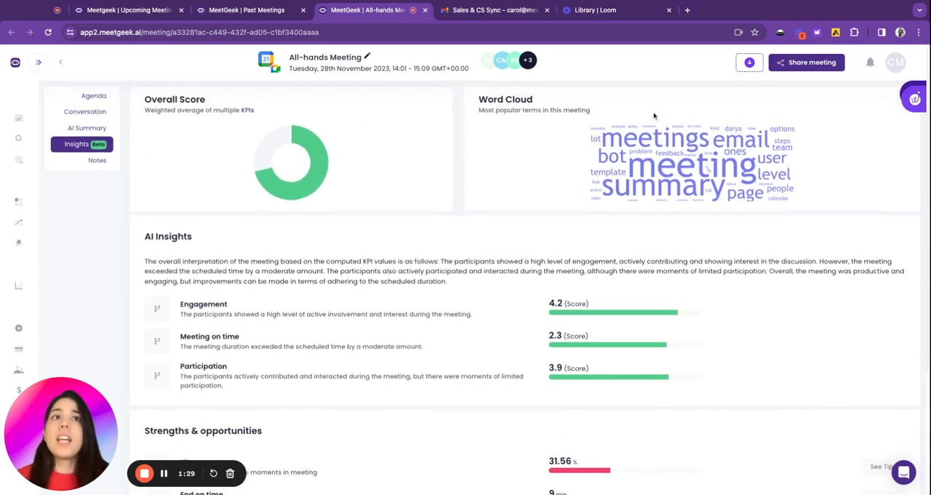
{"action": "left_click", "coordinate": [806, 61]}
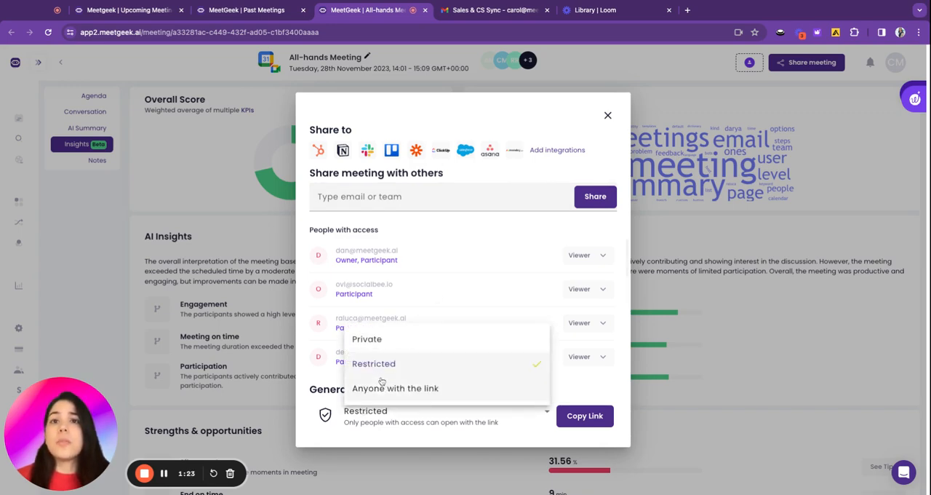
{"action": "mouse_move", "coordinate": [371, 342]}
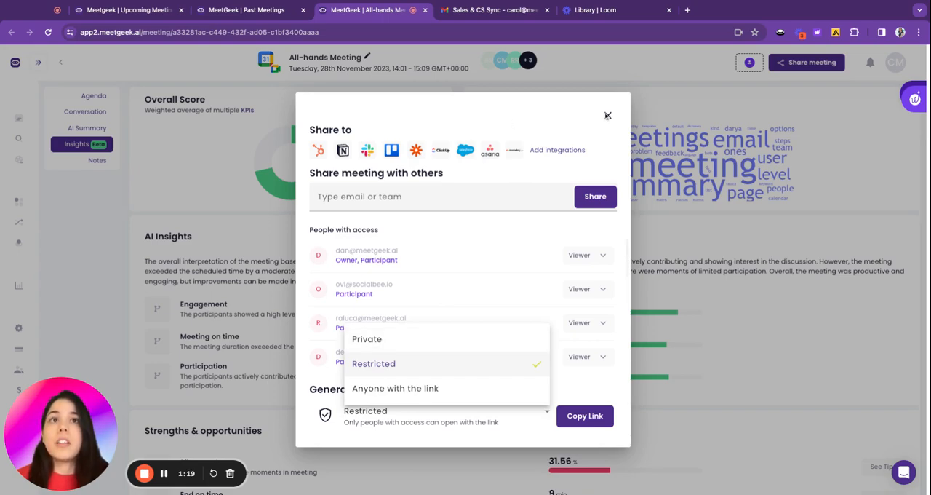
Close the Share meeting dialog, leaving general access set to Restricted.
{"action": "left_click", "coordinate": [608, 115]}
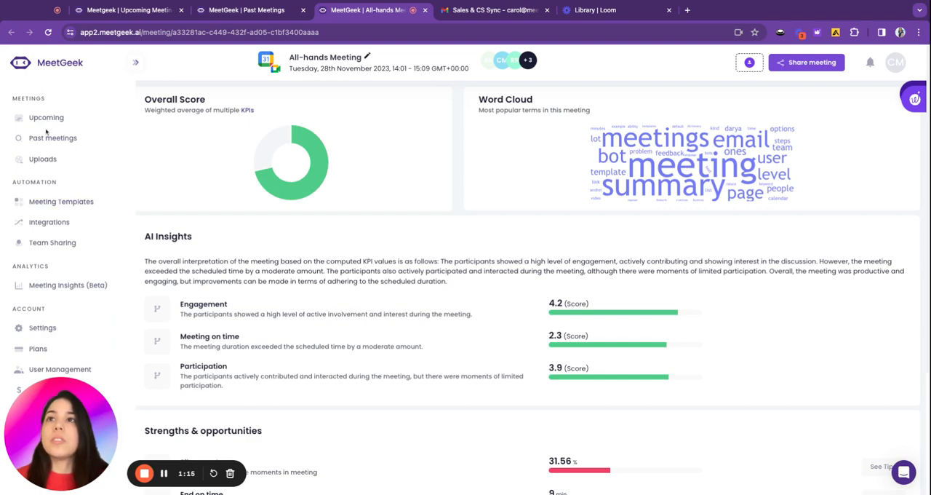
{"action": "mouse_move", "coordinate": [55, 171]}
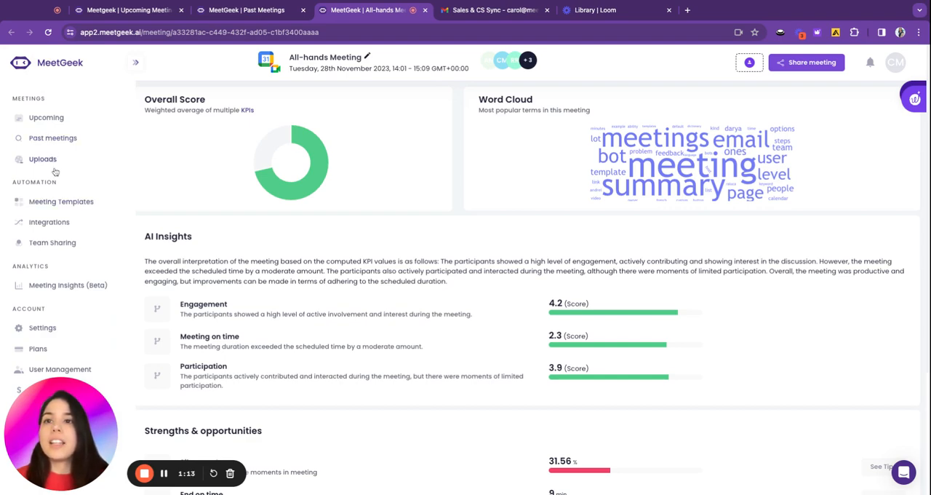